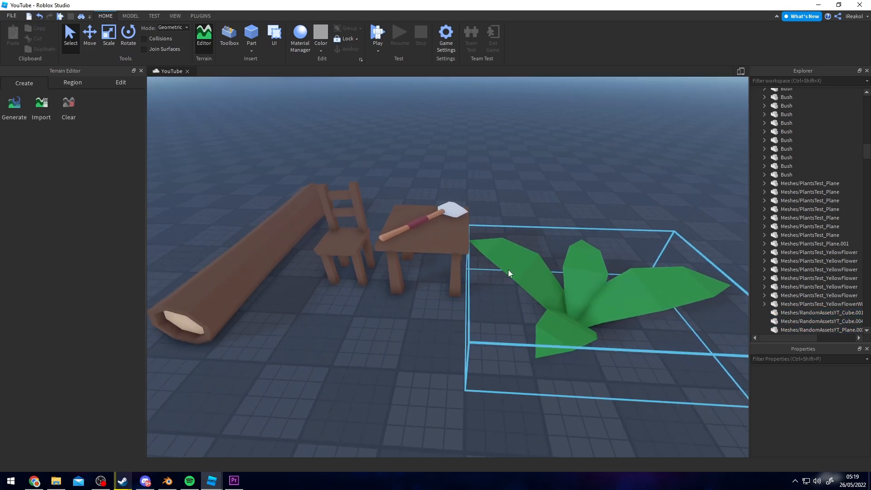
# Select the Cylinder log, zoom in close and enter Edit Mode to view its edge loops.
pyautogui.scroll(-3)
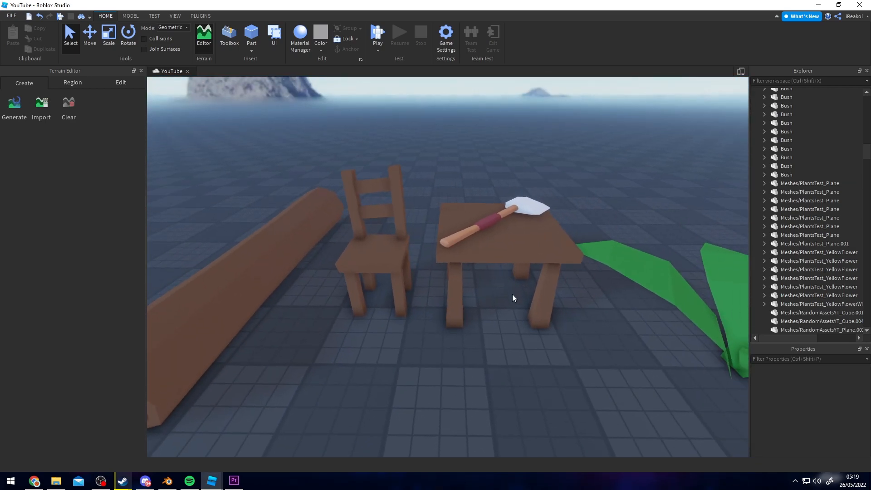
pyautogui.click(504, 223)
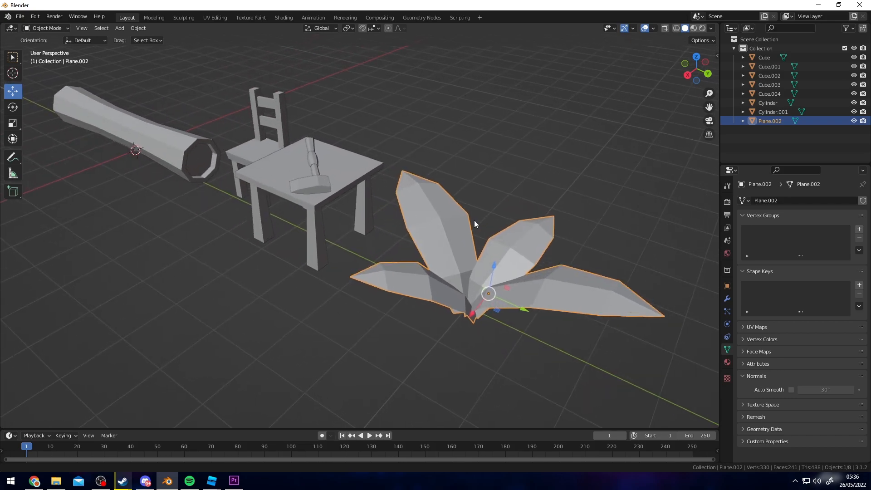
pyautogui.moveTo(474, 224); pyautogui.dragTo(347, 232)
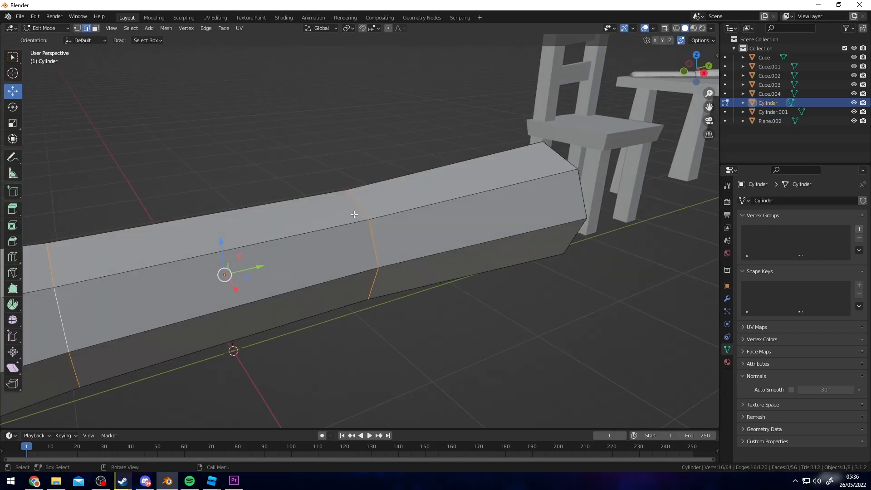
pyautogui.press('Tab')
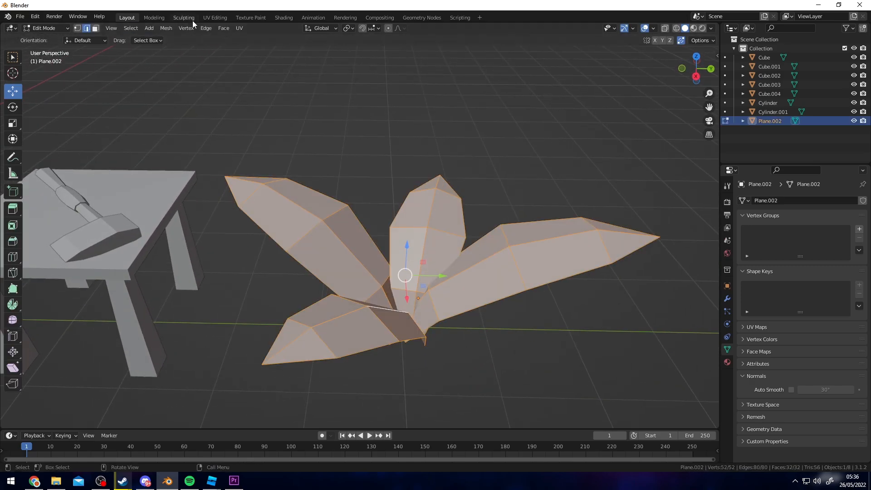
# Apply Shade Smooth to the whole bush mesh from Edit Mode.
pyautogui.press('Tab')
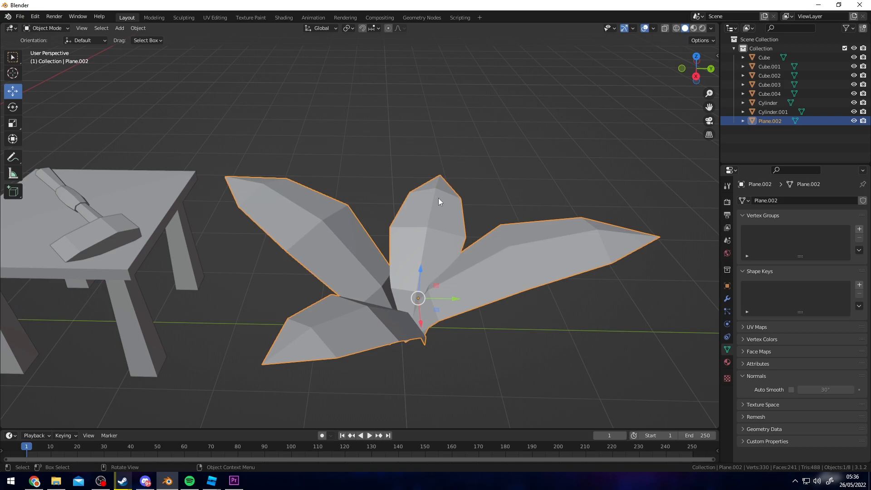
pyautogui.press('Tab')
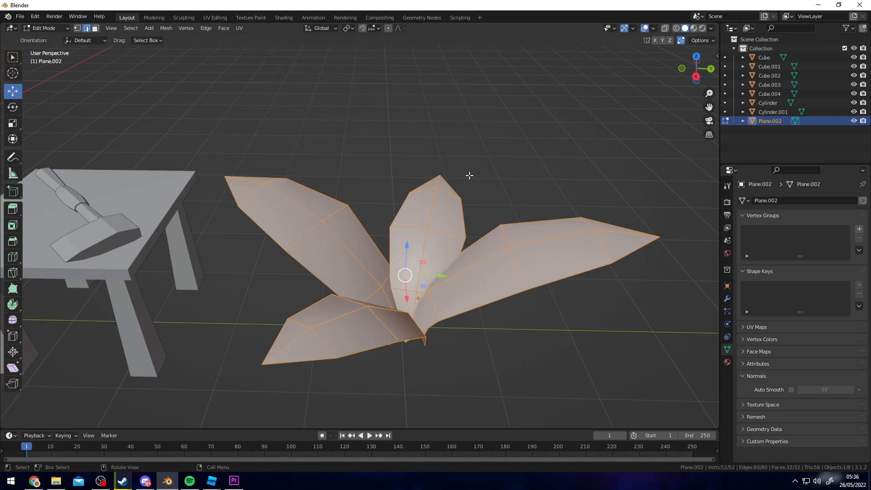
pyautogui.press('Tab')
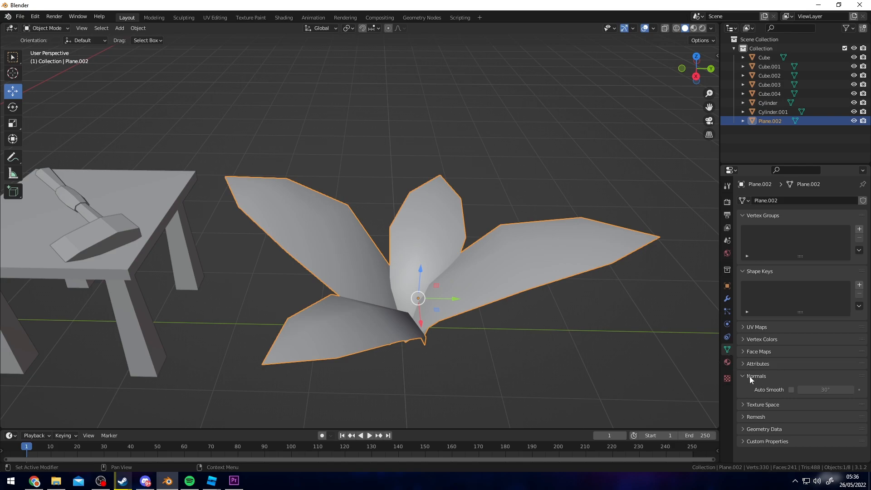
# Enable Auto Smooth on the bush with a 29.4° angle.
pyautogui.click(790, 389)
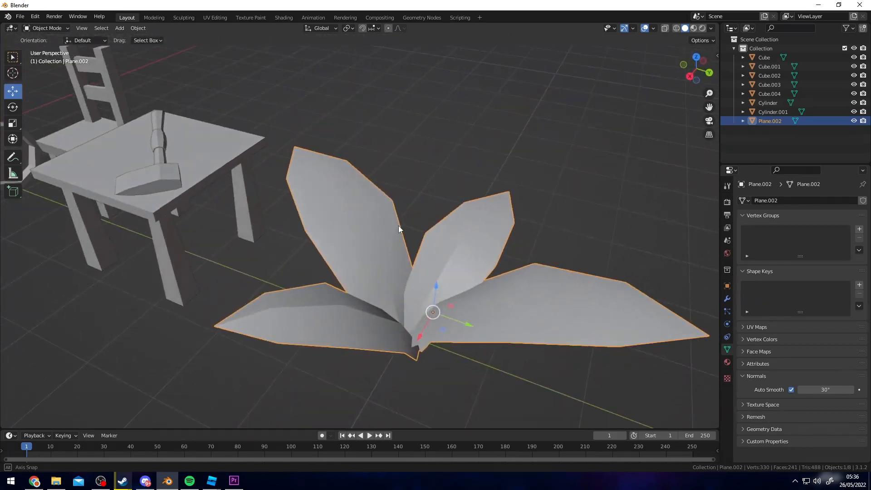
pyautogui.moveTo(399, 229); pyautogui.dragTo(318, 294)
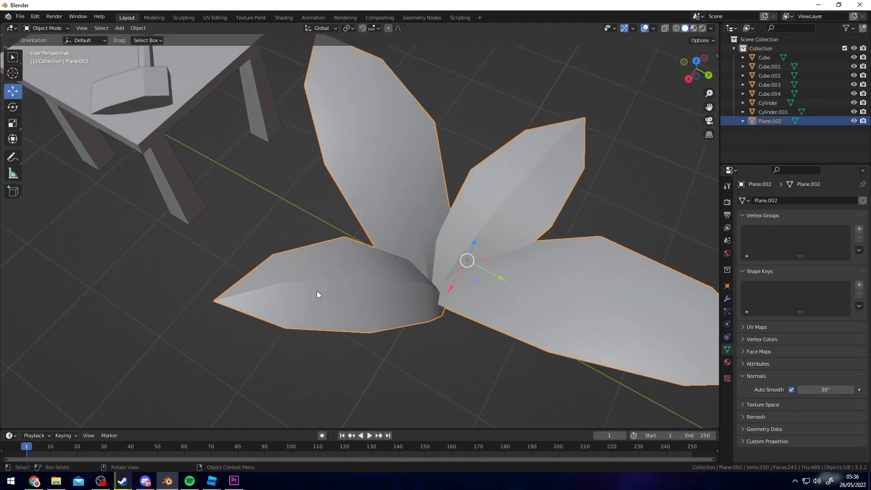
pyautogui.moveTo(319, 294); pyautogui.dragTo(453, 274)
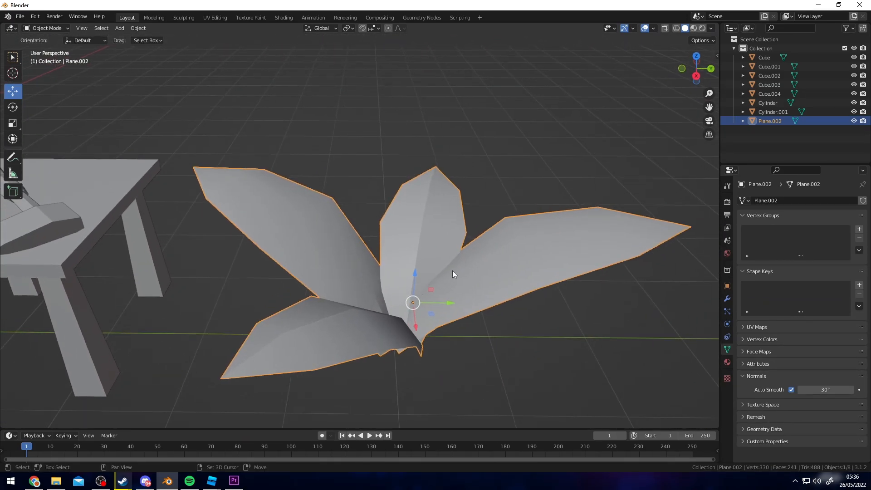
pyautogui.moveTo(827, 389); pyautogui.dragTo(824, 389)
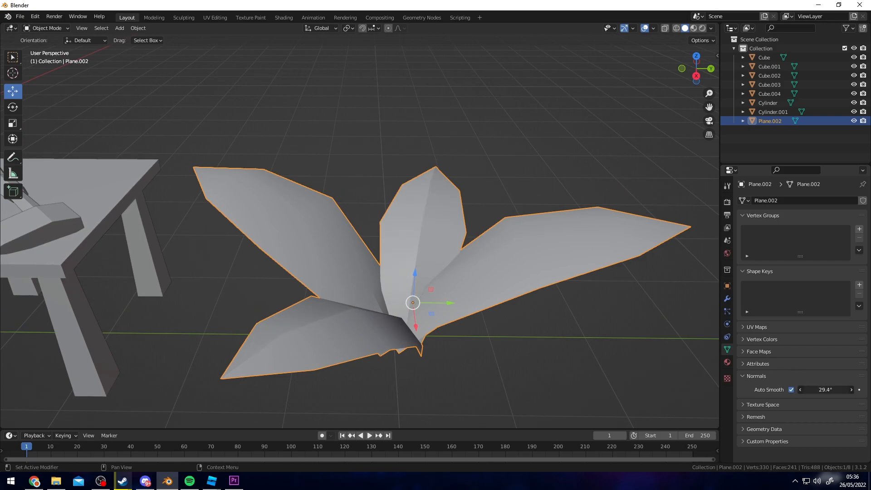
pyautogui.click(799, 389)
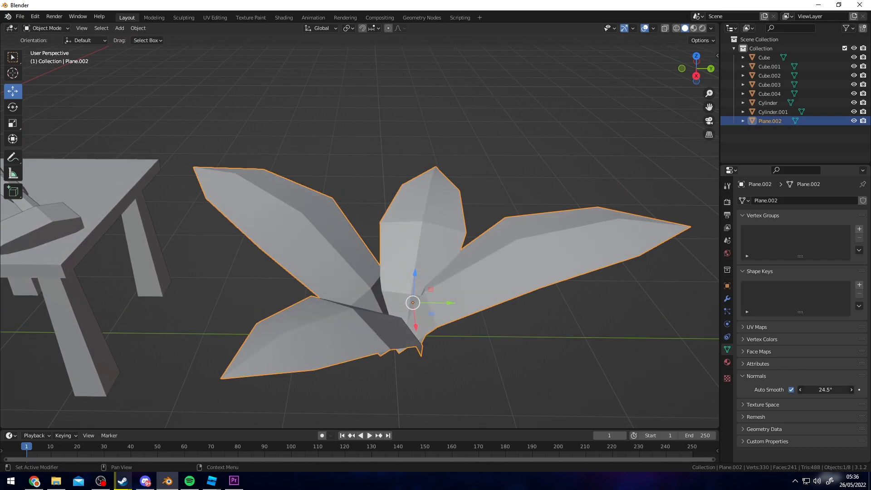
pyautogui.click(850, 389)
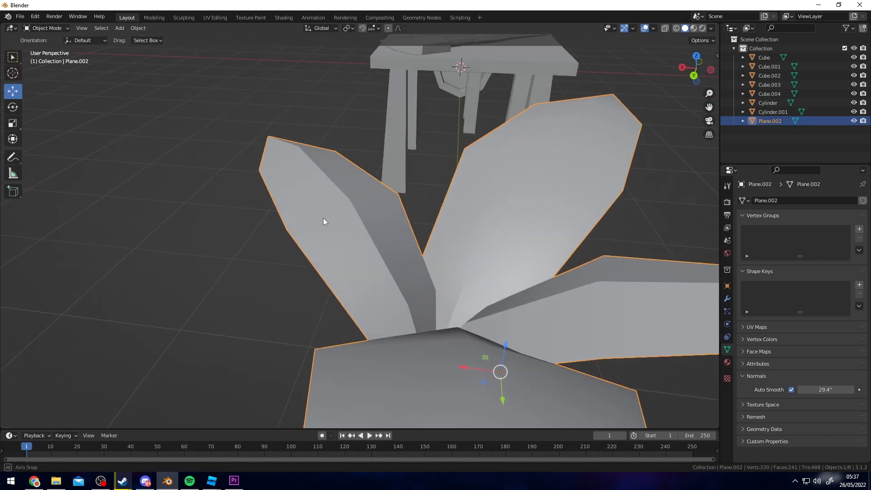
# Mark each leaf's centre edge loop sharp and orbit around to check the creases.
pyautogui.press('Tab')
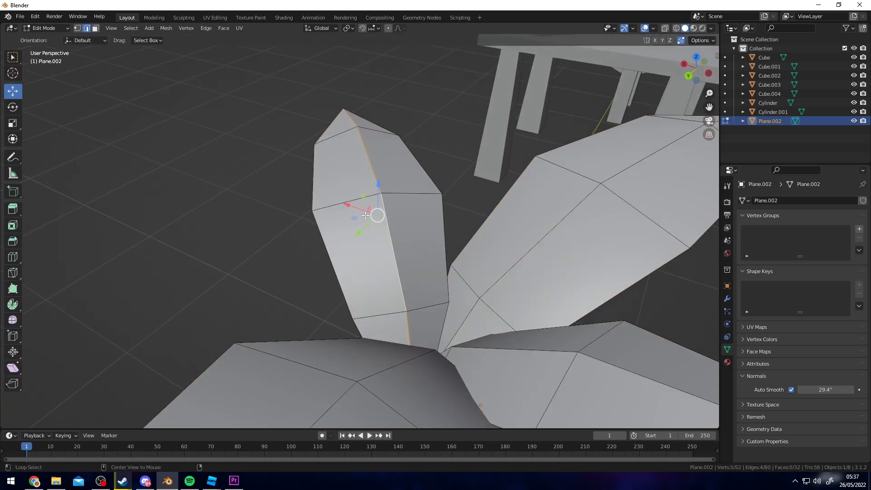
pyautogui.press('Tab')
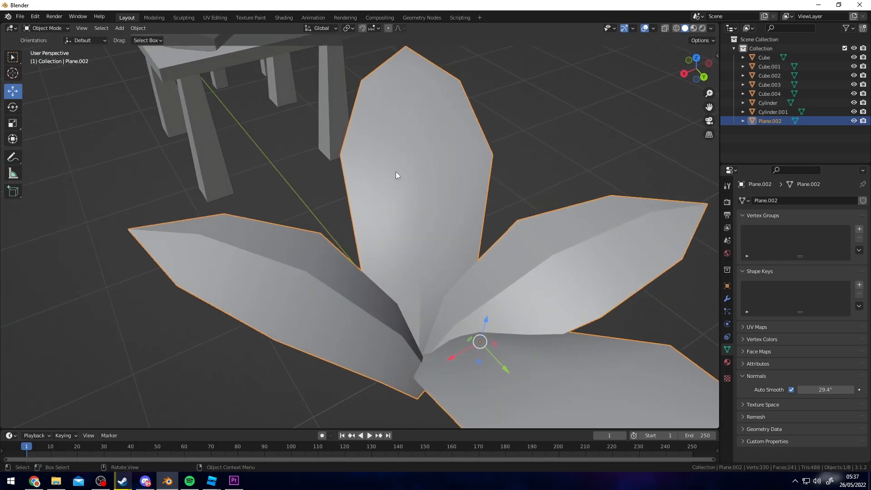
pyautogui.press('Tab')
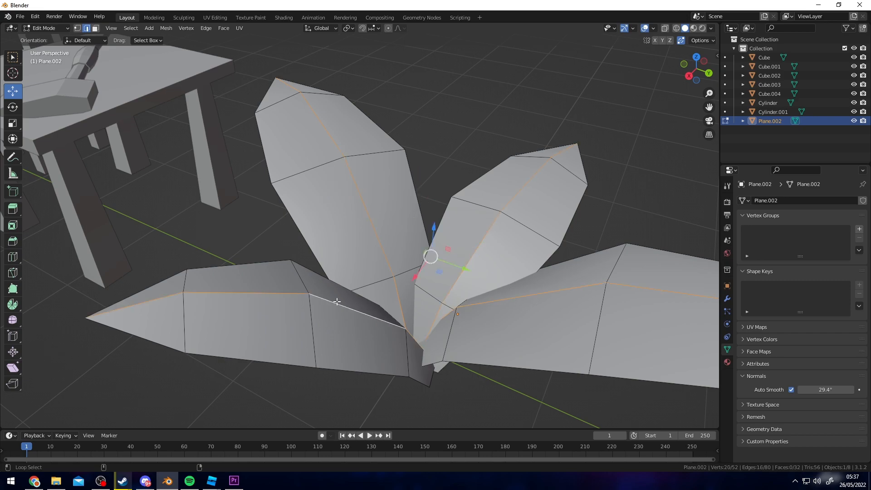
pyautogui.click(205, 27)
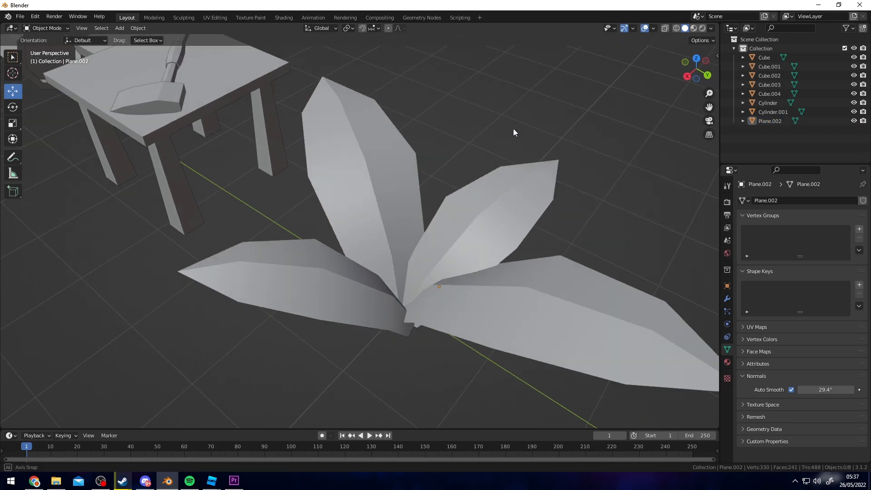
pyautogui.moveTo(514, 132); pyautogui.dragTo(574, 156)
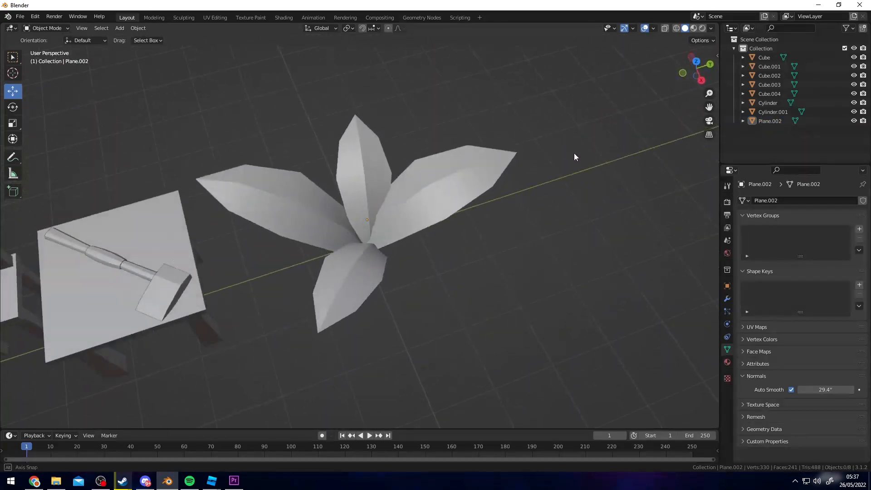
pyautogui.moveTo(575, 157); pyautogui.dragTo(424, 198)
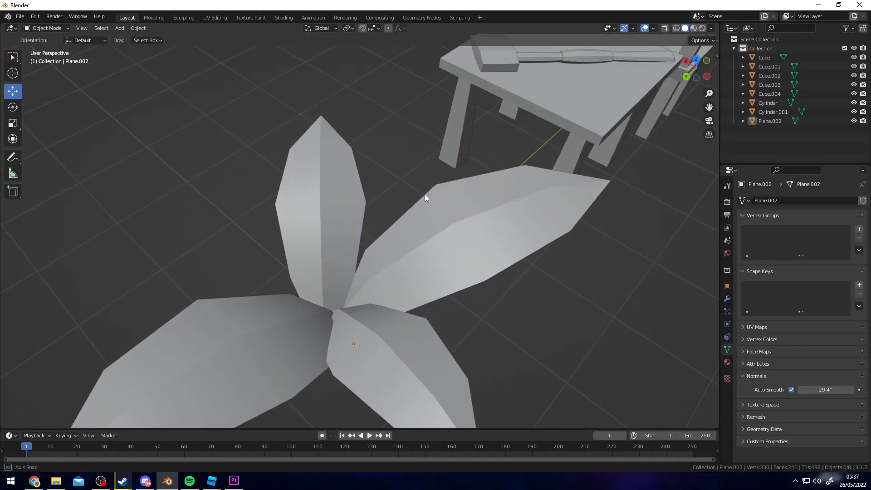
pyautogui.moveTo(425, 198); pyautogui.dragTo(242, 182)
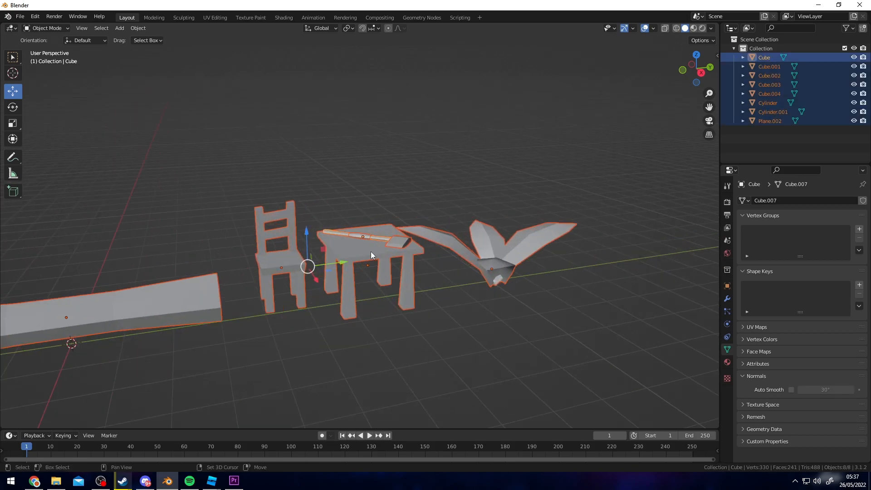
# Apply Face > Shade Smooth to the log, chair, table, axe and bush, then exit Edit Mode.
pyautogui.click(223, 27)
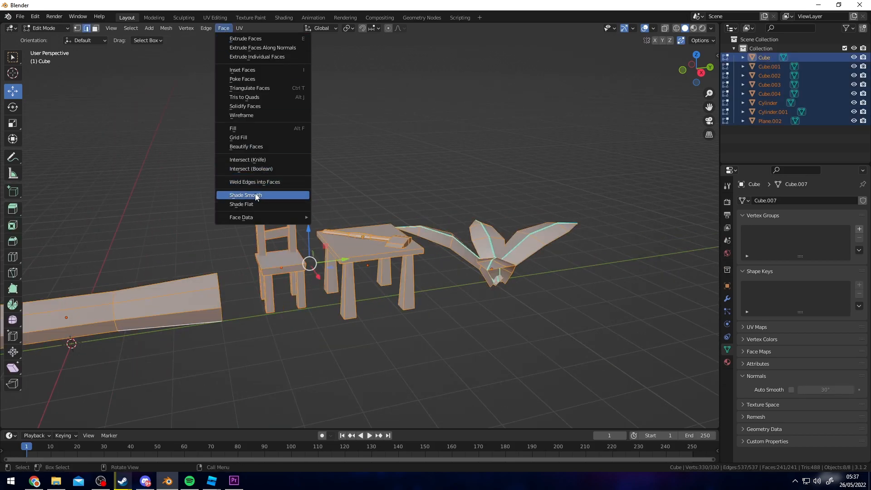
pyautogui.click(245, 195)
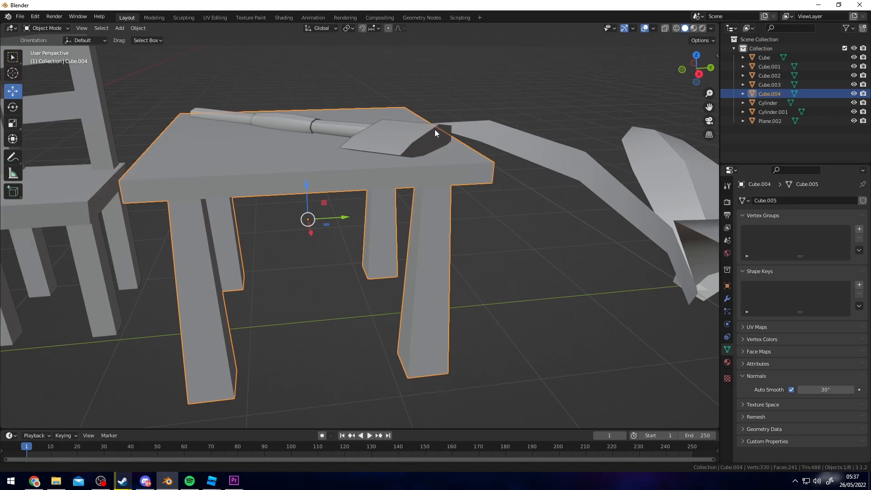
pyautogui.press('Tab')
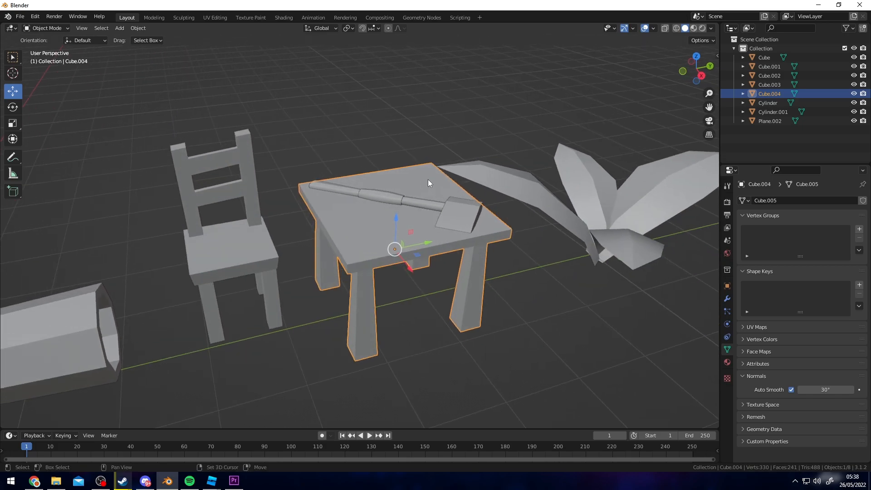
# Bevel the table-top edges and the leg corner edges with Ctrl+B.
pyautogui.press('Tab')
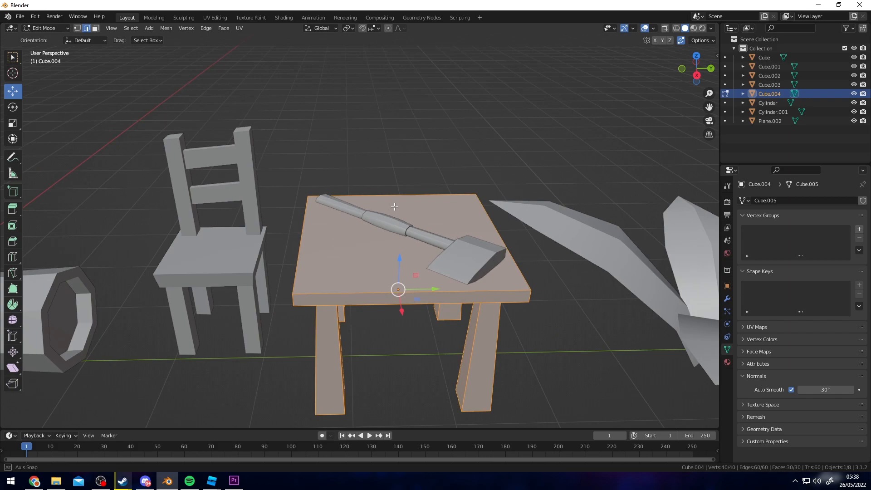
pyautogui.moveTo(361, 242)
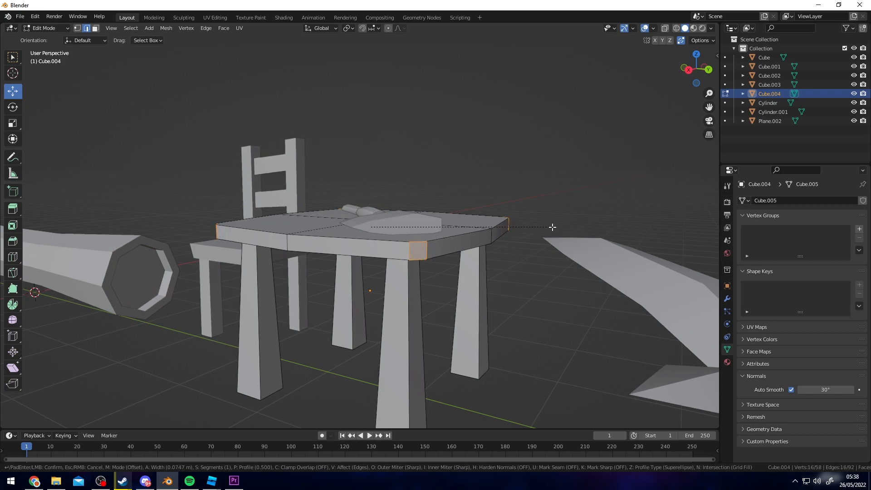
pyautogui.moveTo(552, 225)
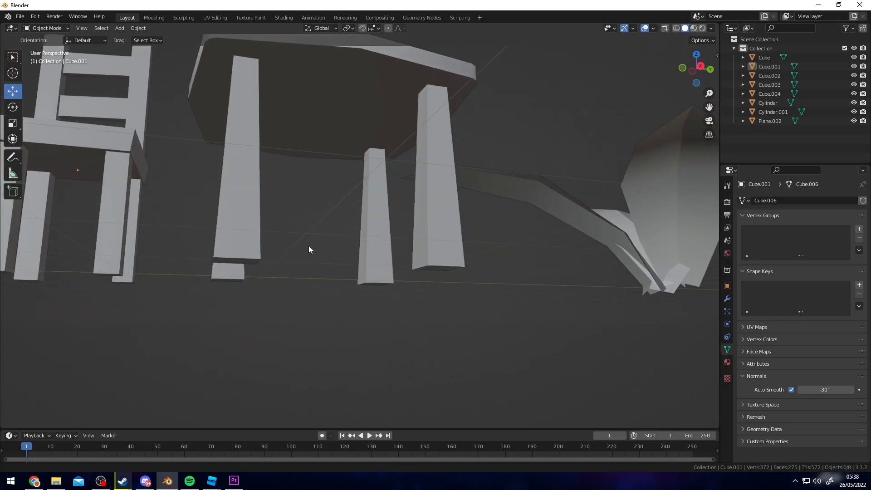
pyautogui.press('Tab')
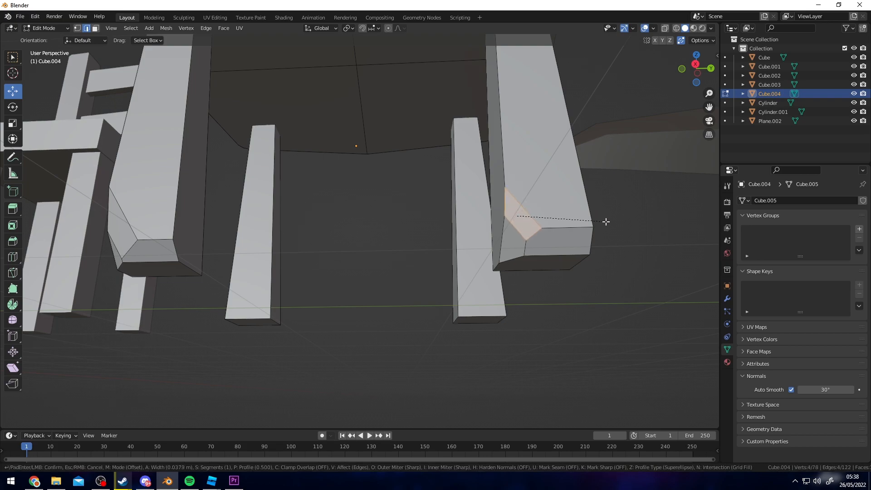
pyautogui.press('Tab')
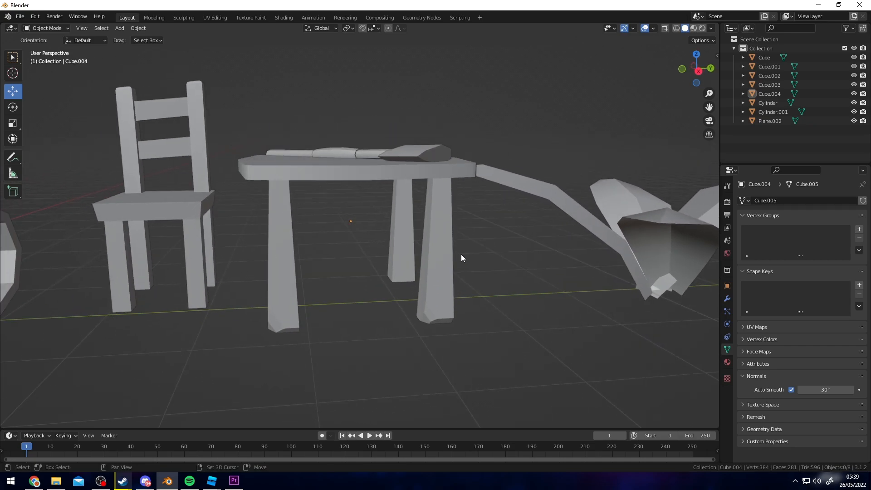
pyautogui.press('Tab')
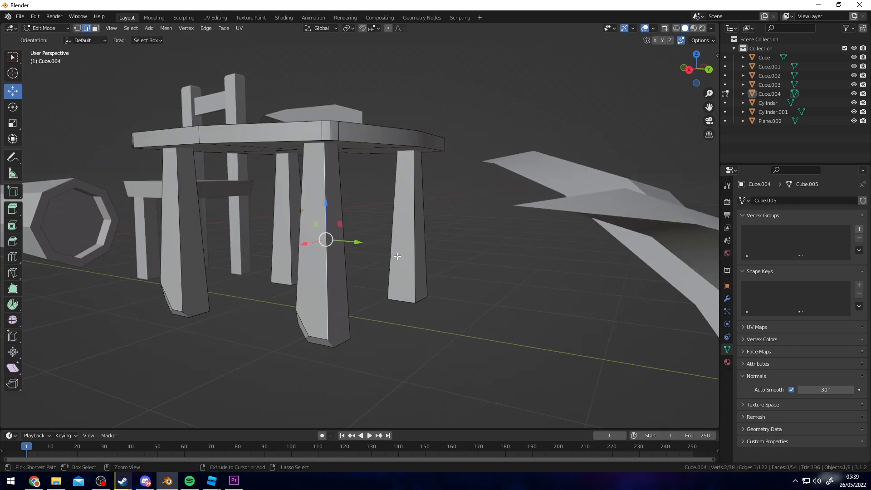
# Leave the table's Edit Mode and rotate the axe to stand vertically.
pyautogui.press('Tab')
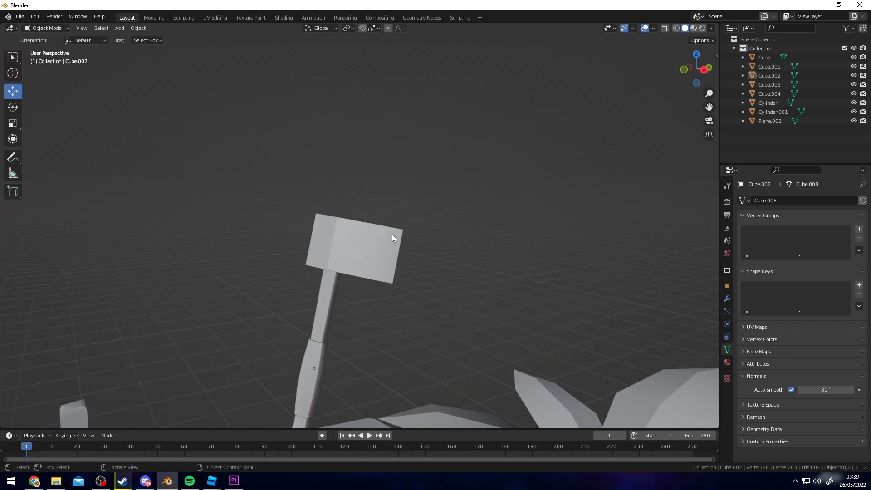
# Select the axe head and delete faces along its lower edge.
pyautogui.click(349, 230)
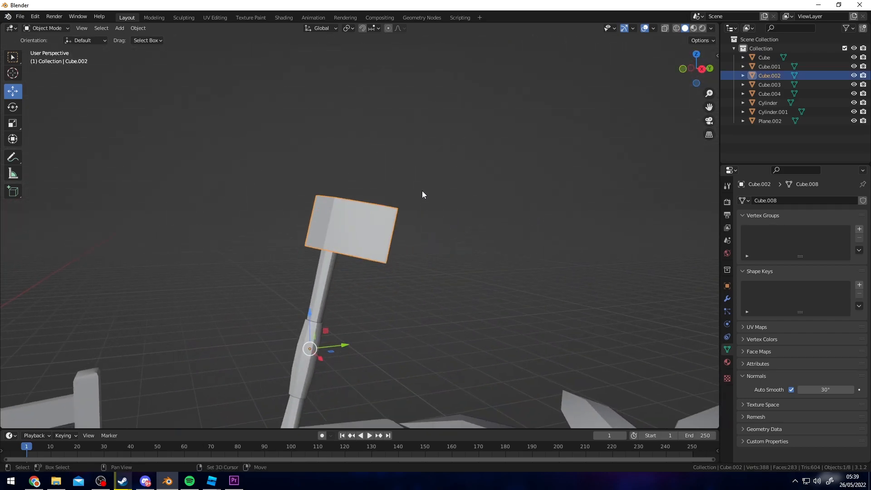
pyautogui.press('Tab')
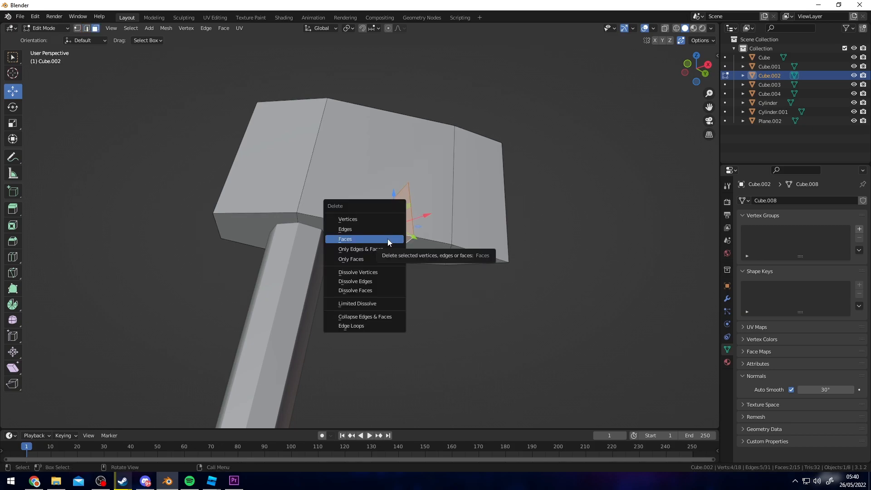
pyautogui.click(345, 239)
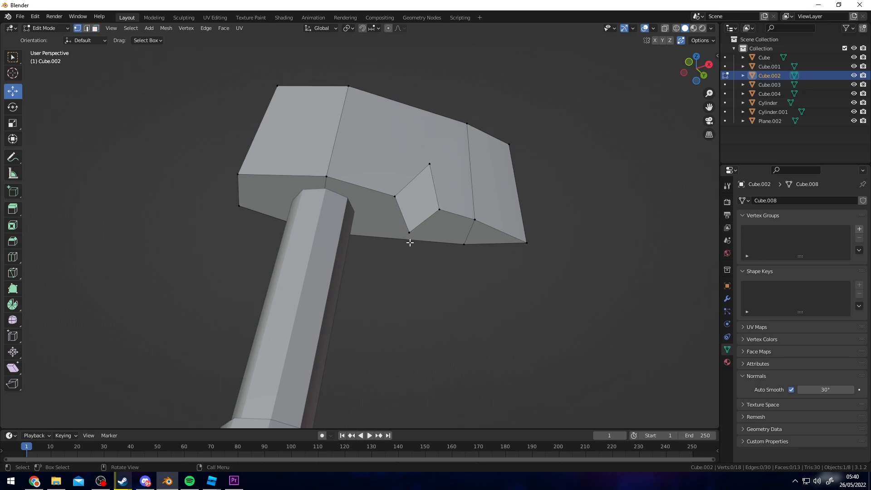
# Rebuild the gap as a V by sliding vertices with G G.
pyautogui.click(409, 231)
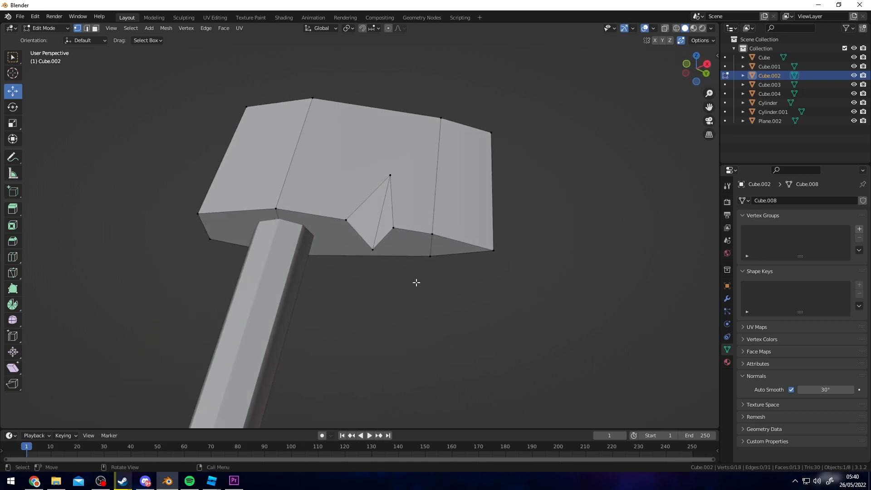
pyautogui.scroll(3)
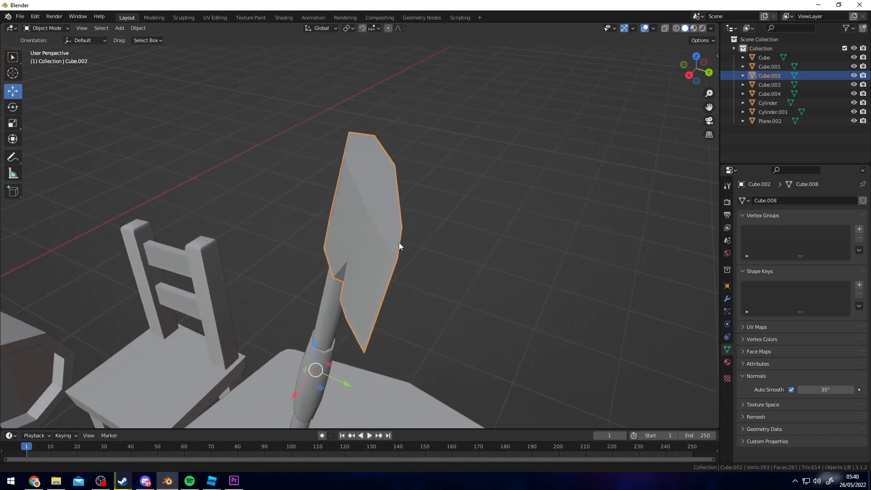
pyautogui.press('Tab')
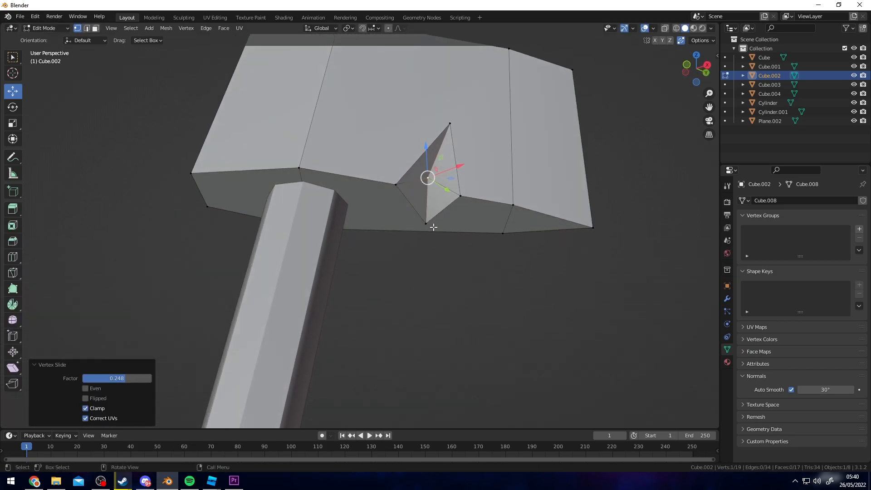
pyautogui.press('Tab')
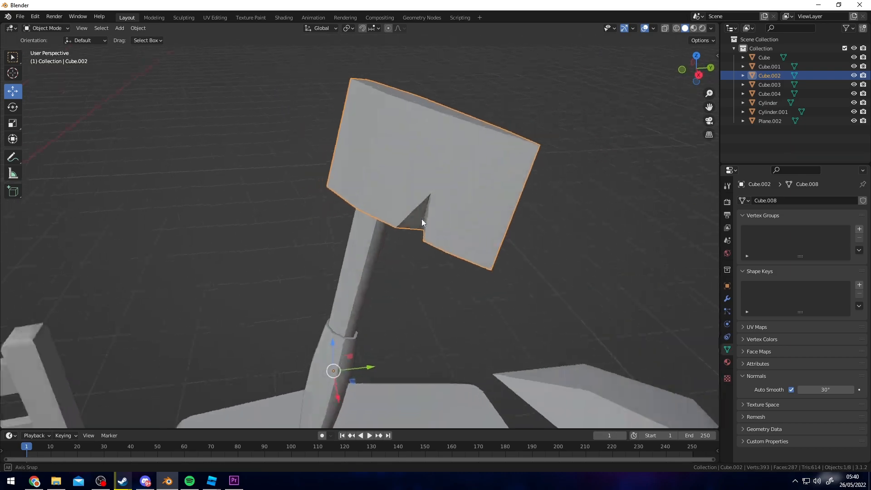
pyautogui.press('Tab')
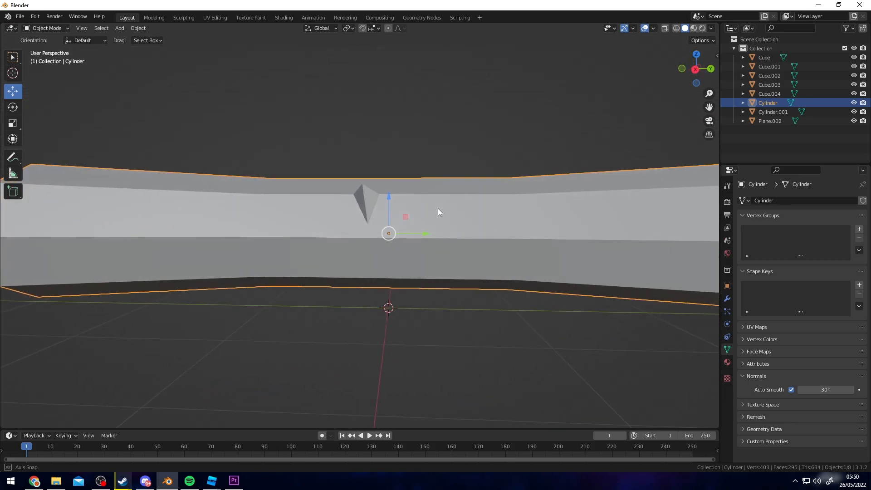
# Cut a small V notch into the log cylinder and view the whole scene.
pyautogui.press('Tab')
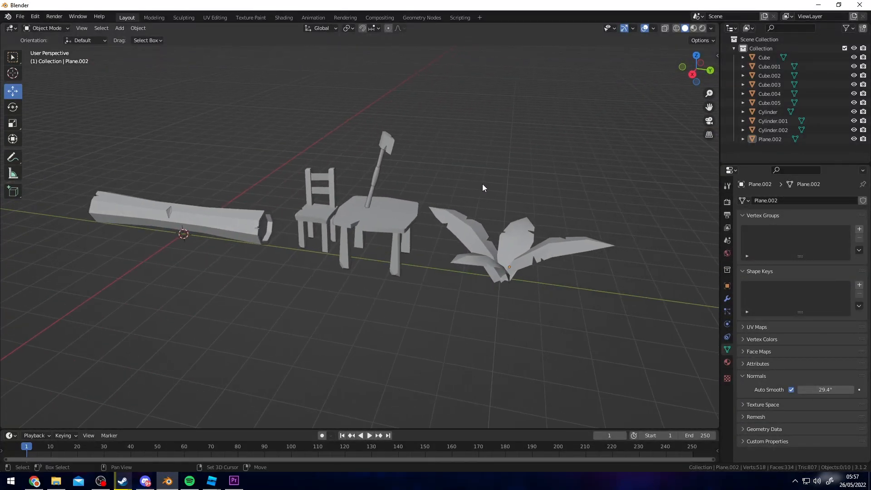
# Bulk Import the exported meshes into the workspace and start a Play test.
pyautogui.moveTo(483, 188); pyautogui.dragTo(502, 183)
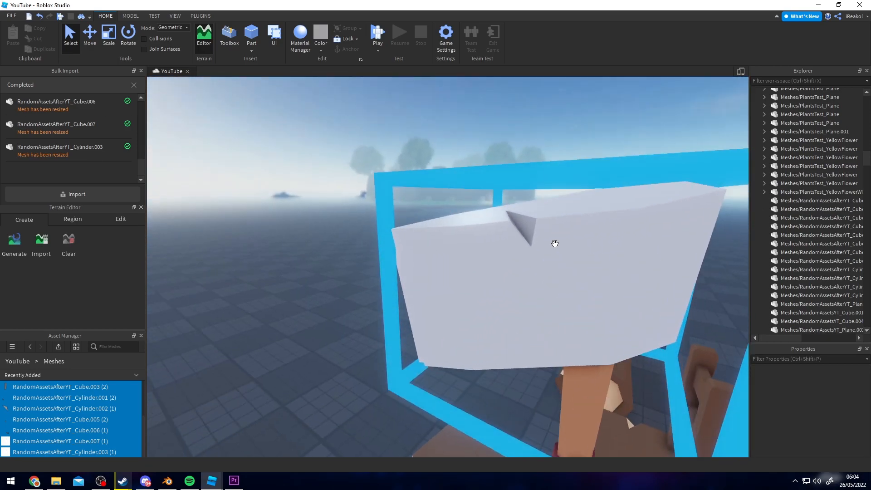
pyautogui.click(376, 36)
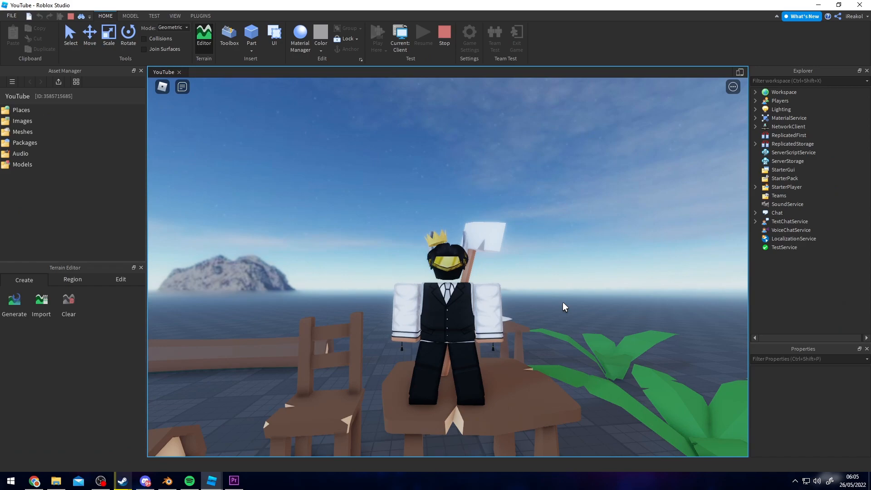